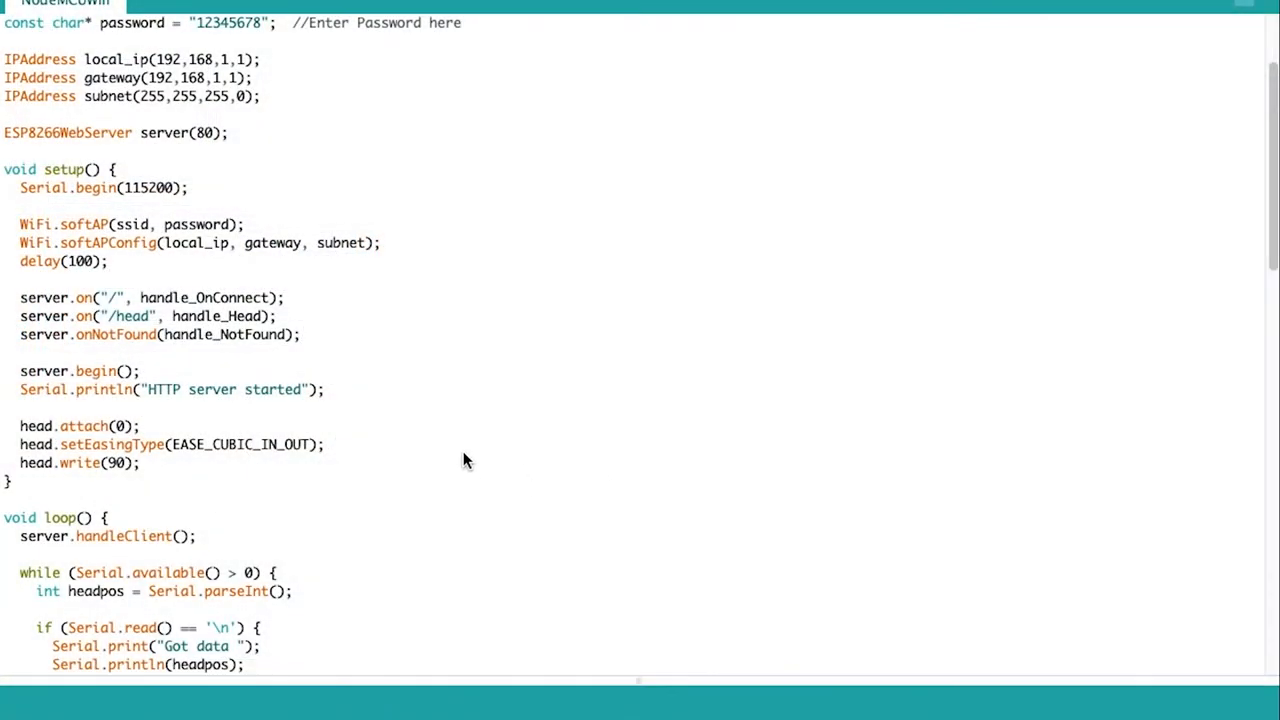
scroll(down, 3)
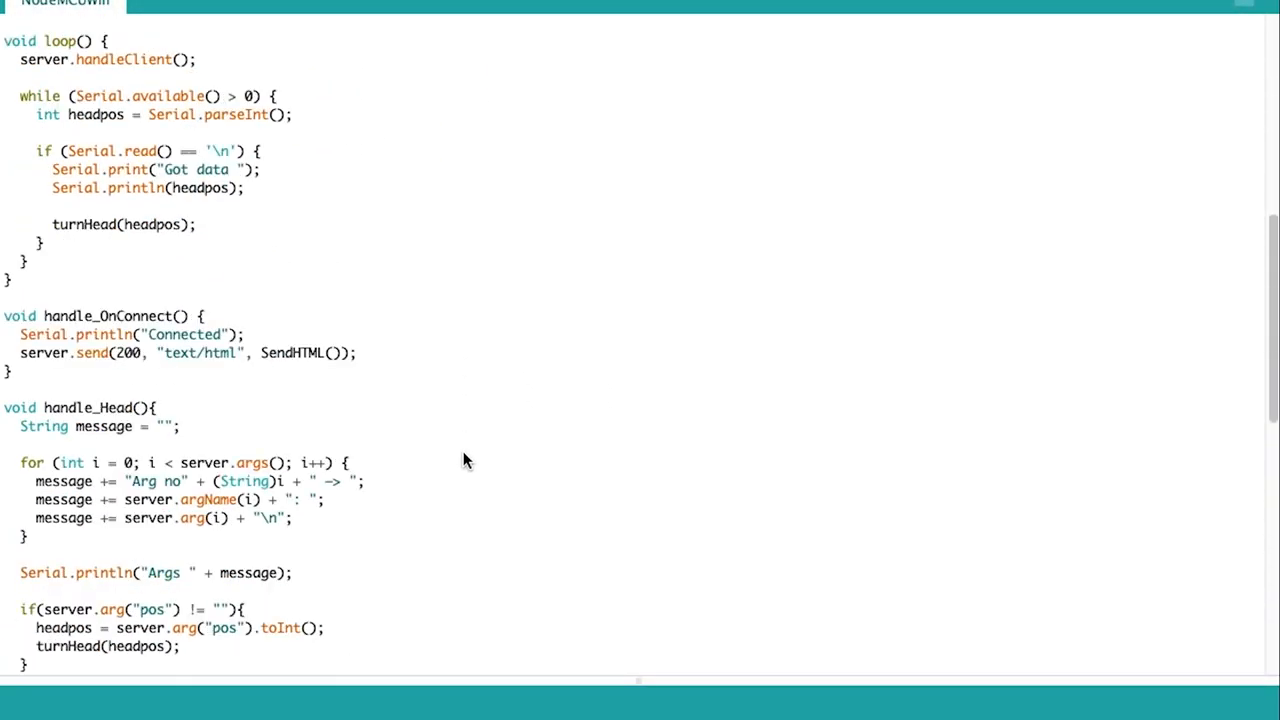